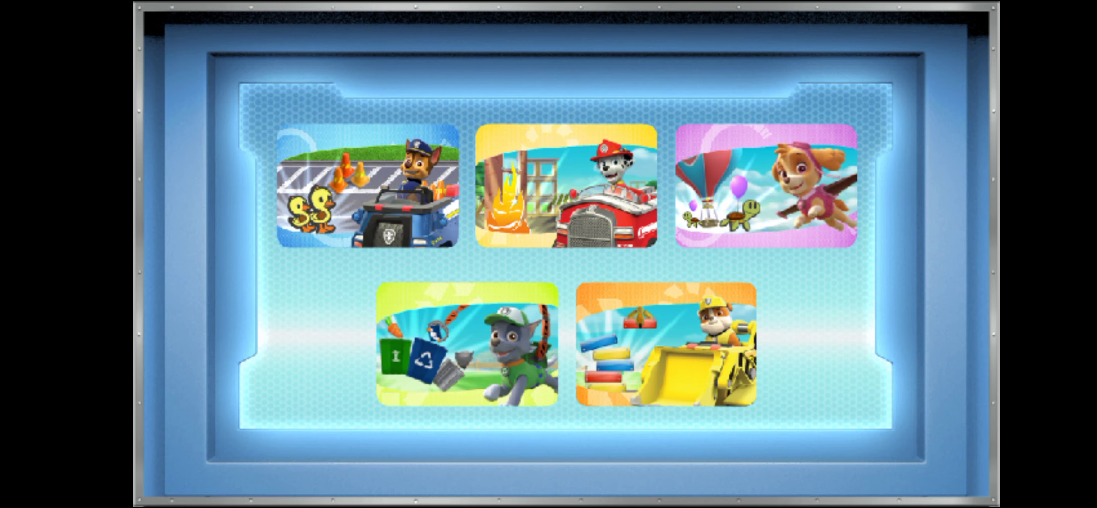
- Pick Skye's game card and start the High Flying Challenge from its title screen
left_click(764, 193)
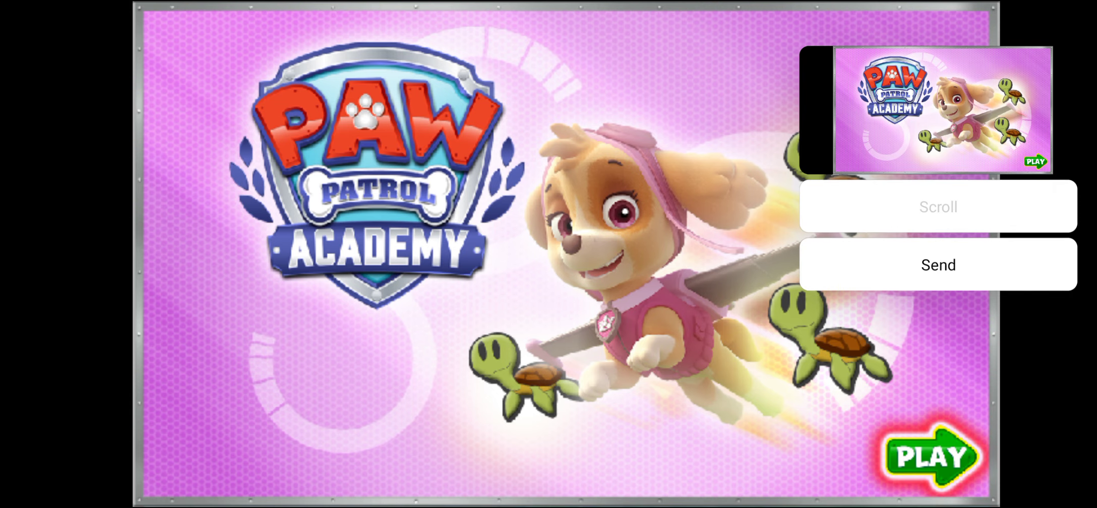
left_click(933, 456)
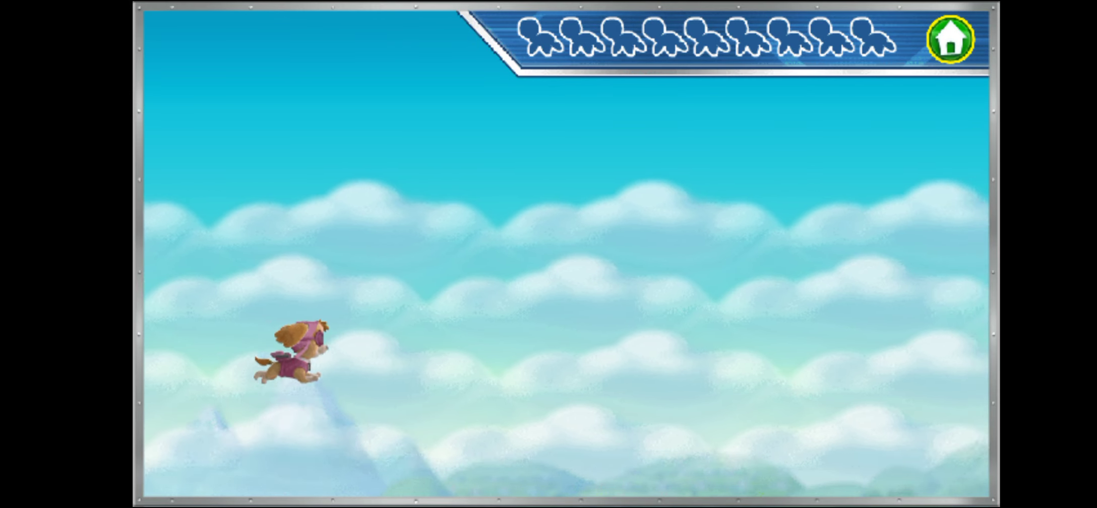